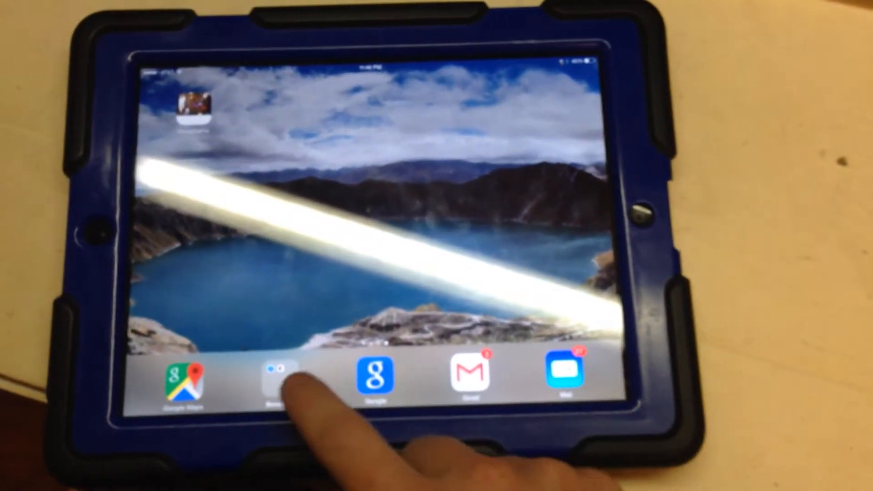
Launch the browser from the dock's Browsers folder so it loads the local IP page.
left_click(281, 376)
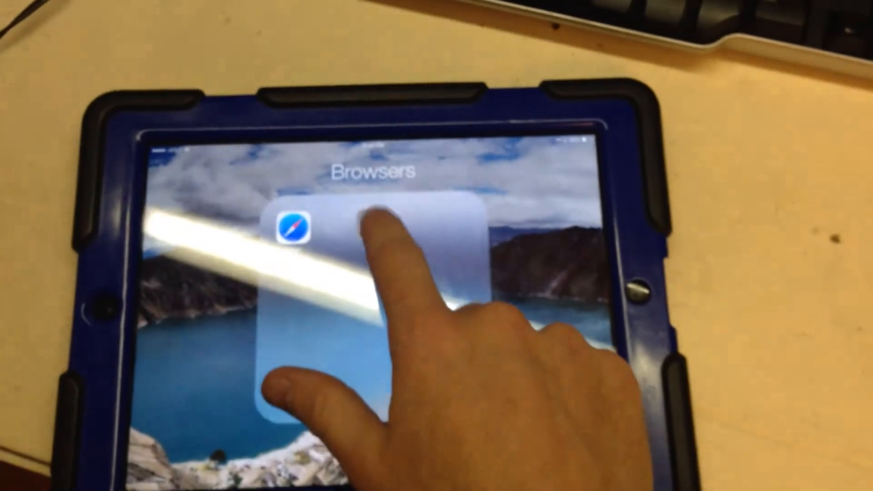
left_click(294, 223)
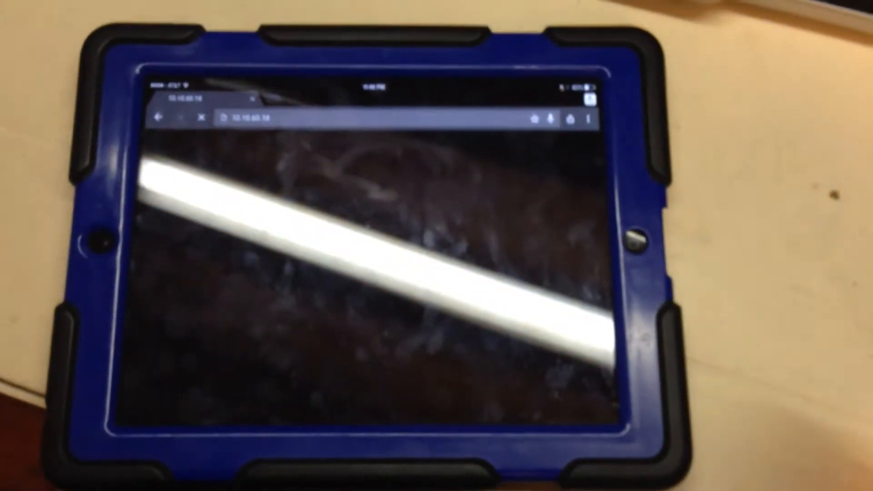